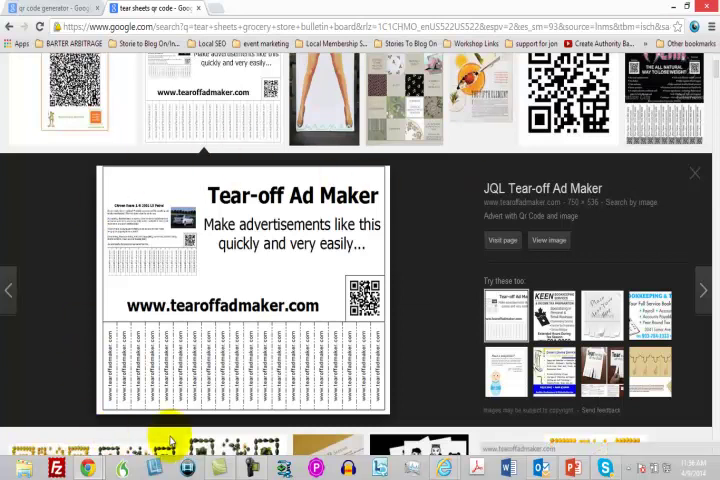
pyautogui.moveTo(442, 223)
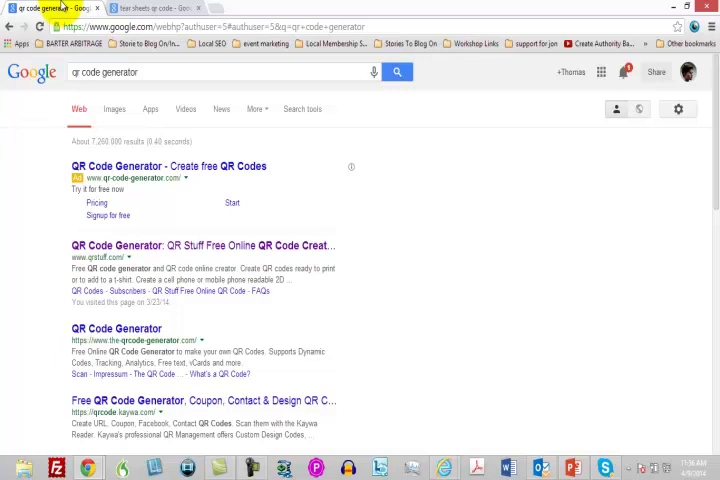
pyautogui.moveTo(260, 310)
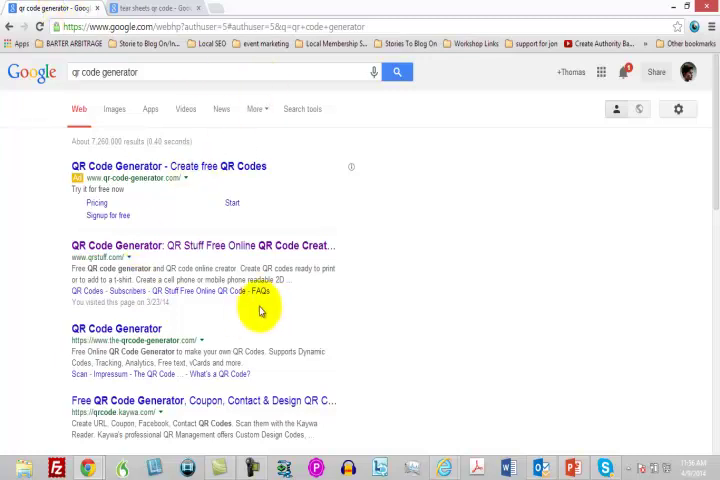